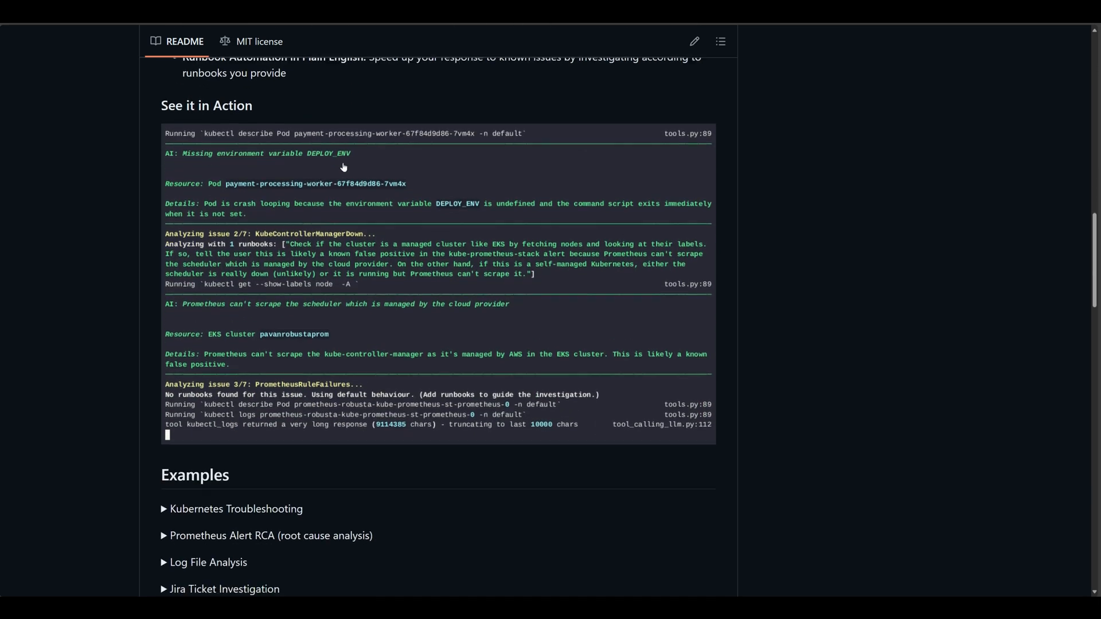
Apply crashloop-cert-app.yaml and list resources with kga to confirm the running pod.
scroll(down, 3)
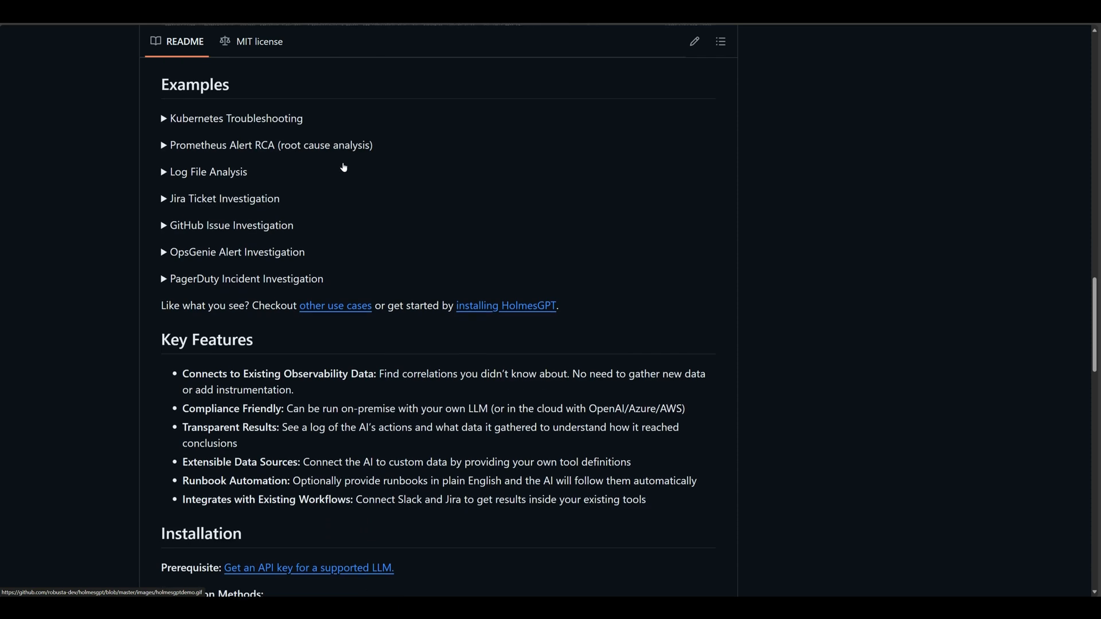
scroll(down, 3)
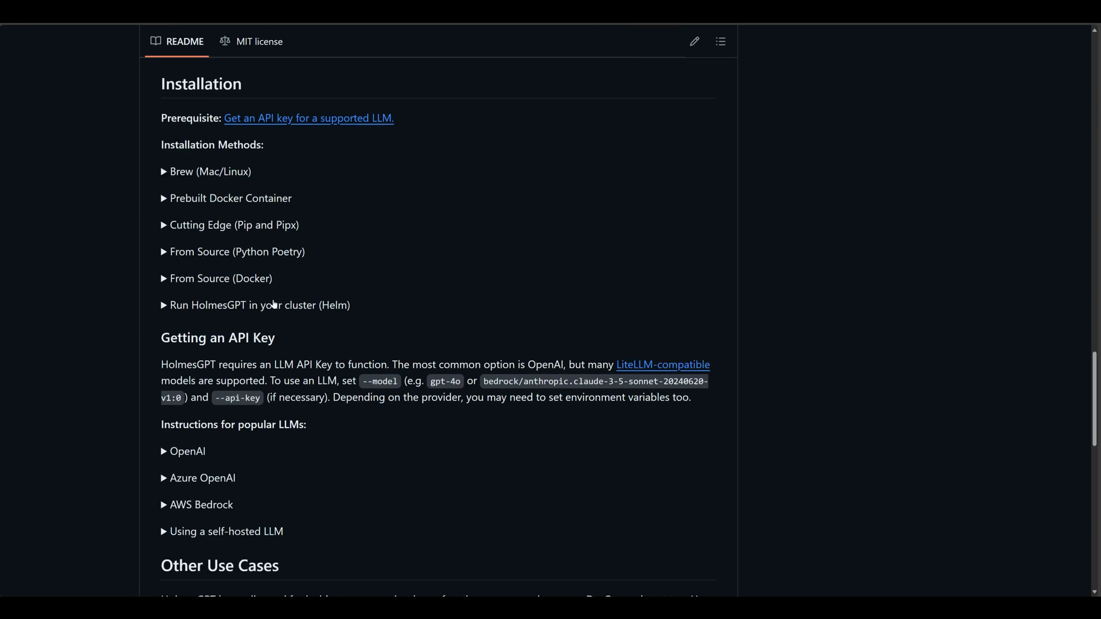
scroll(down, 3)
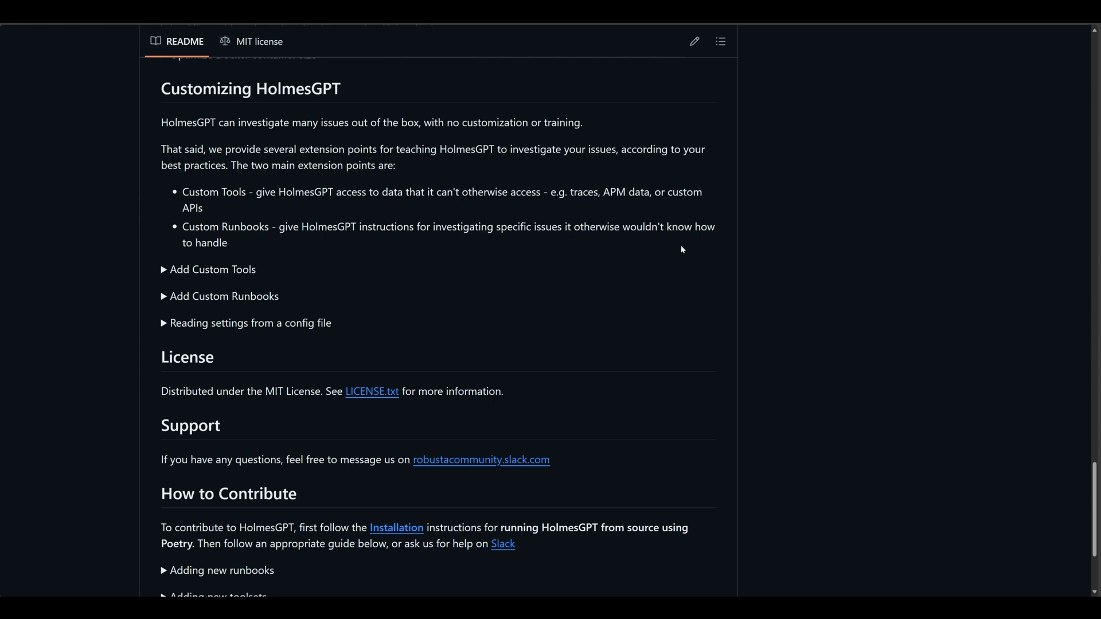
scroll(up, 3)
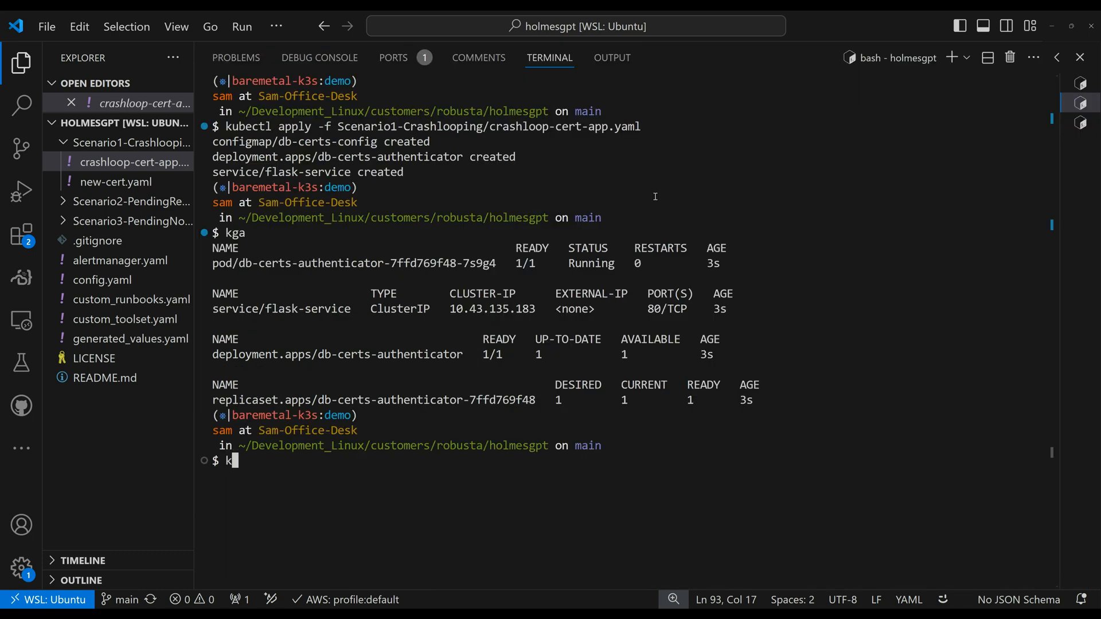
key(Return)
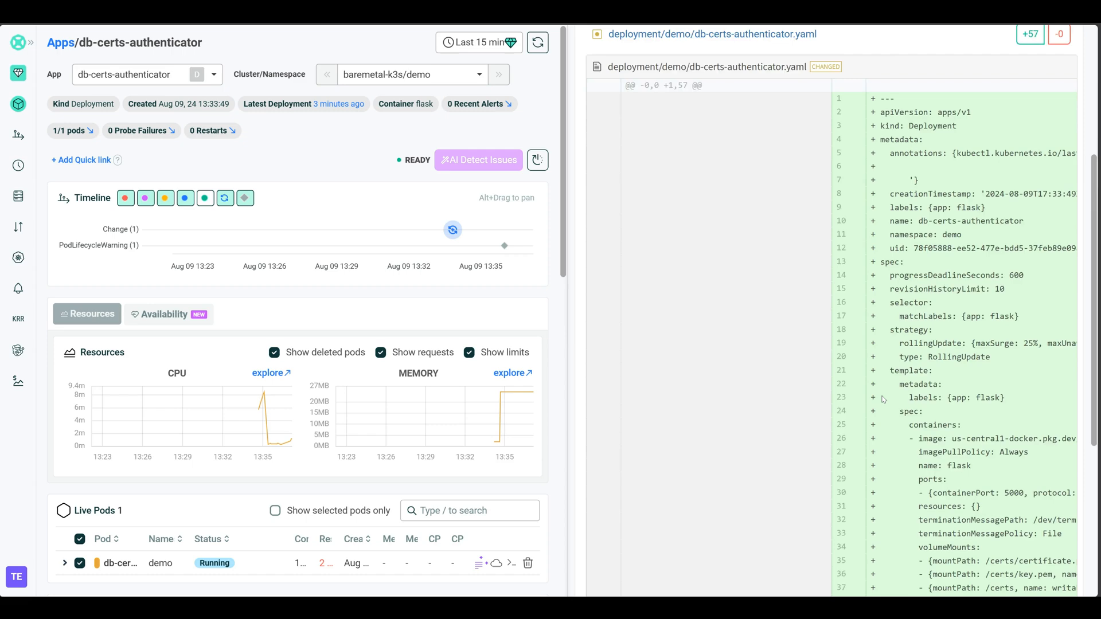
Open the db-certs-authenticator Root Cause tab showing an expired SSL certificate.
click(504, 246)
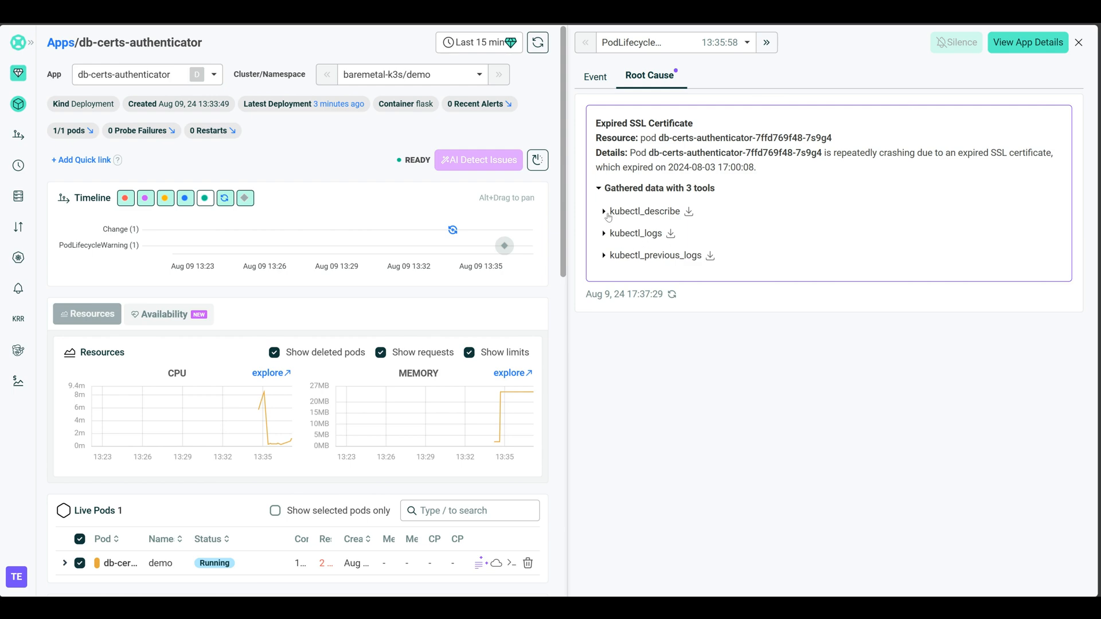
mouse_move(608, 262)
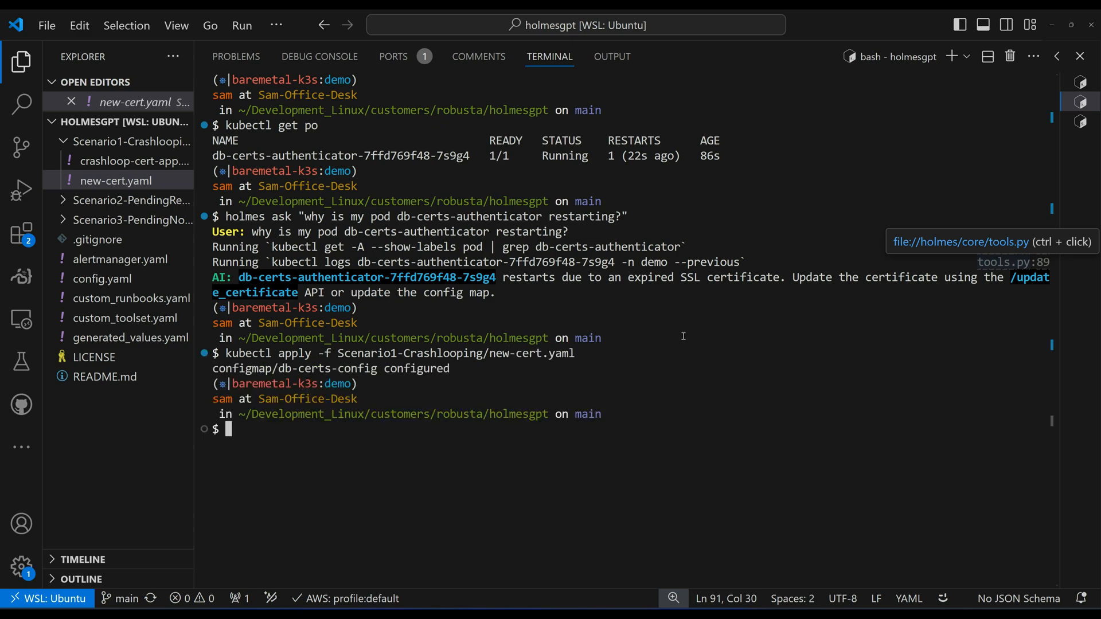
Apply Scenario1-Crashlooping/new-cert.yaml to update the db-certs-config config map.
click(130, 162)
text(holmes ask "what is the issue with user-profile-resources in the demo namespace?")
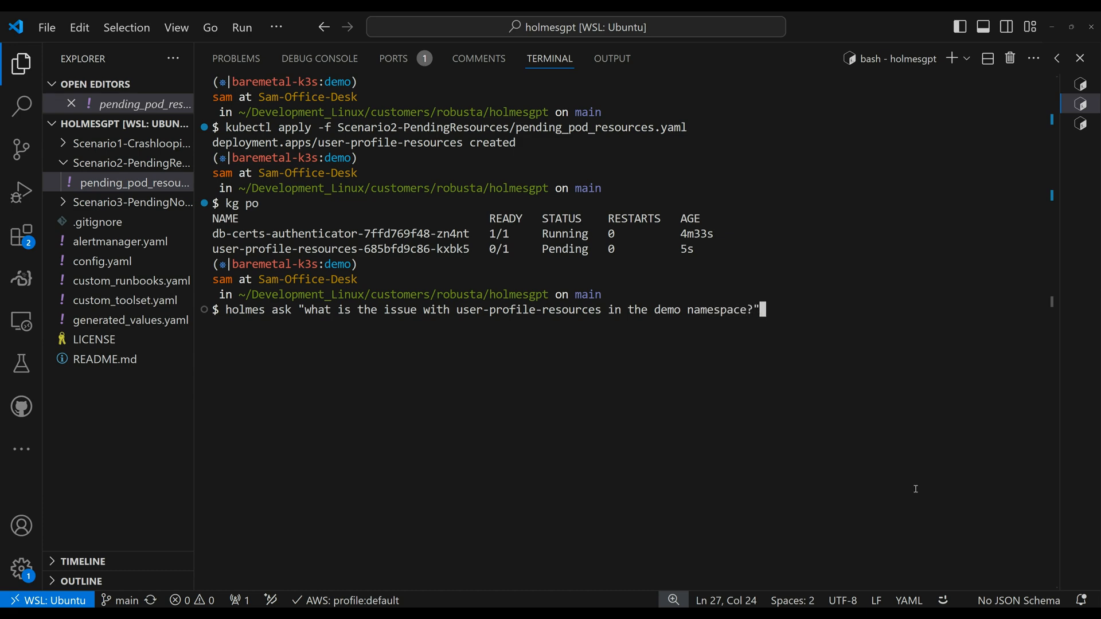
Submit the holmes ask question about the Pending user-profile-resources pod.
key(Return)
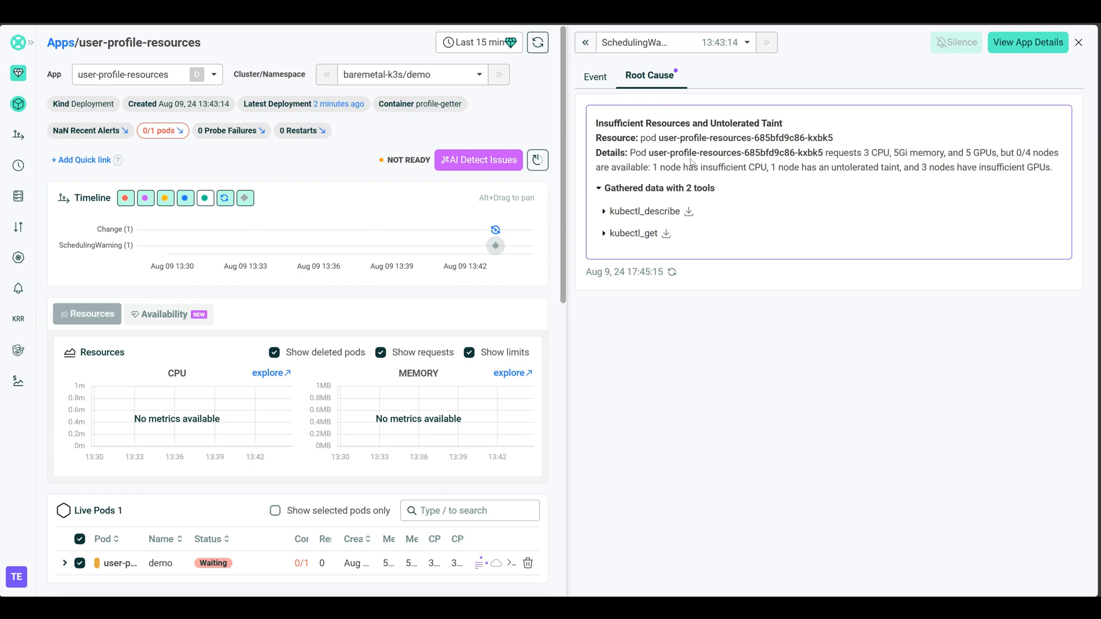
Open the KubePodNotReady alert for user-profile-resources in Robusta UI.
click(594, 76)
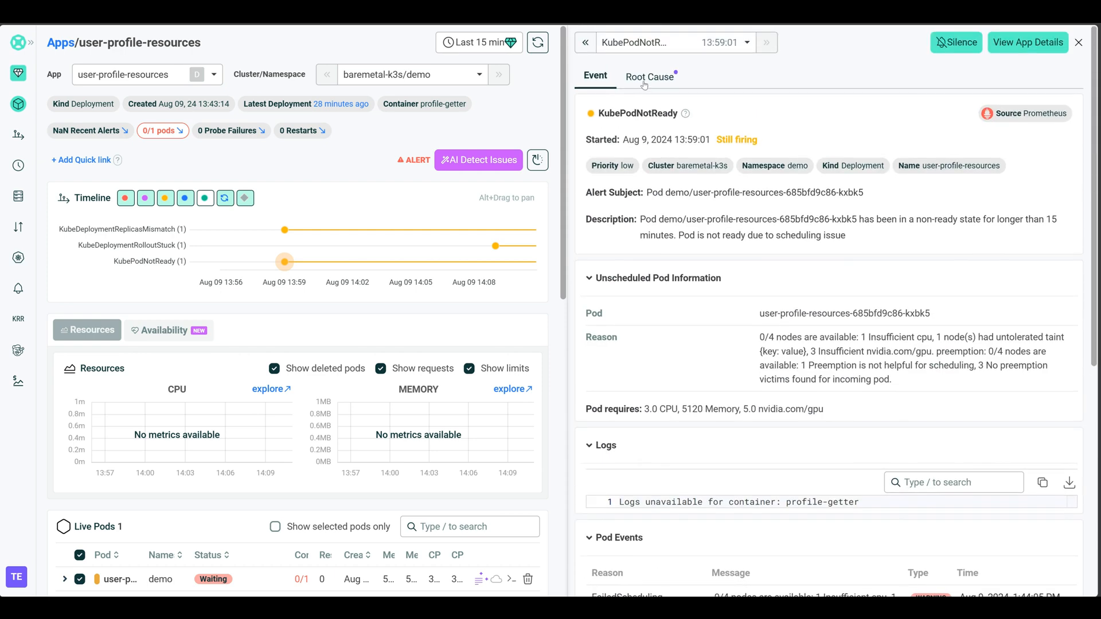